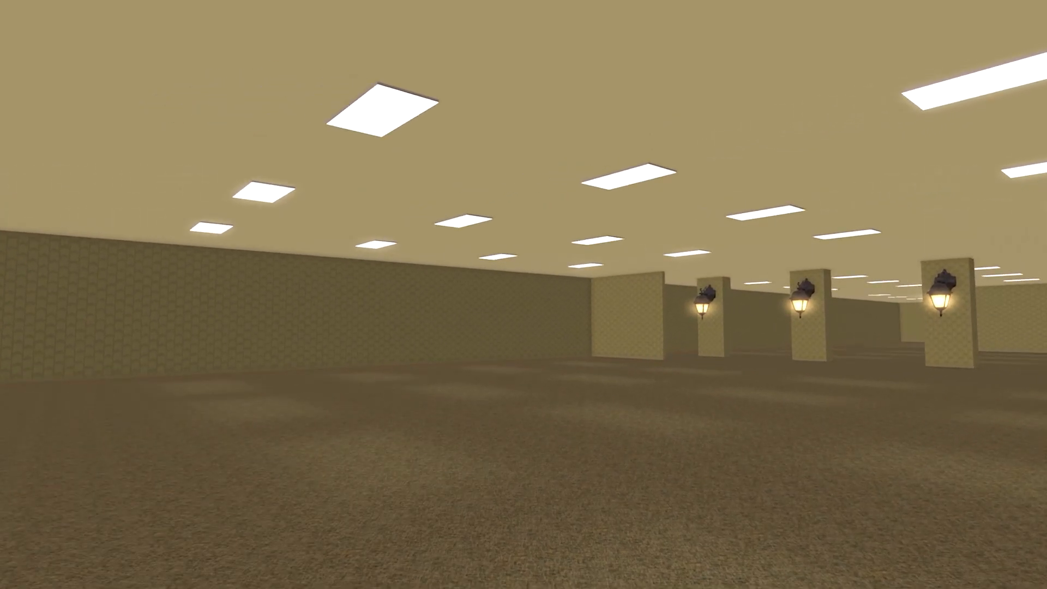
pyautogui.moveTo(524, 294)
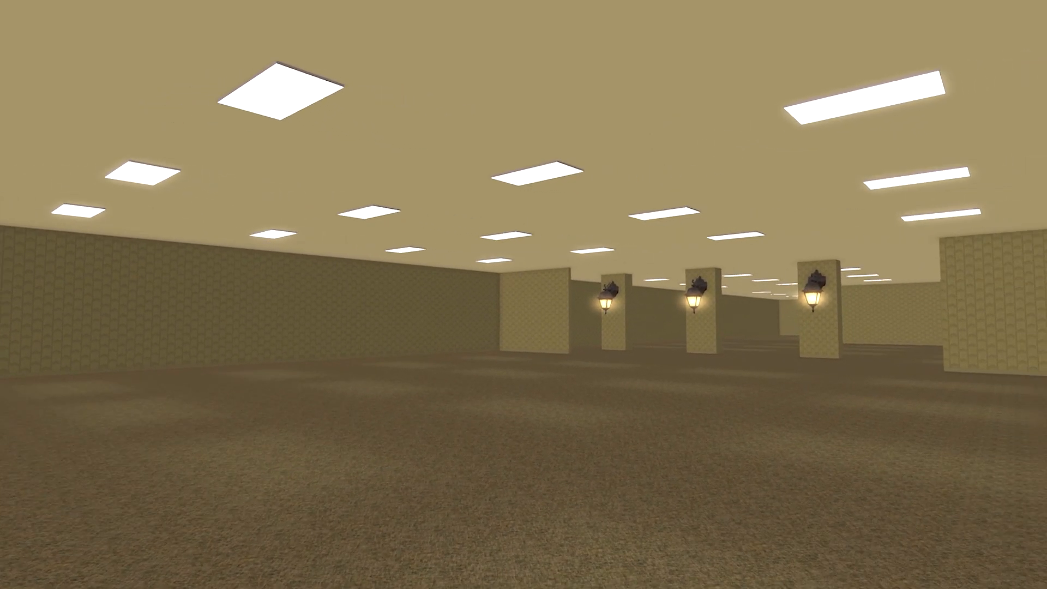
pyautogui.moveTo(523, 295)
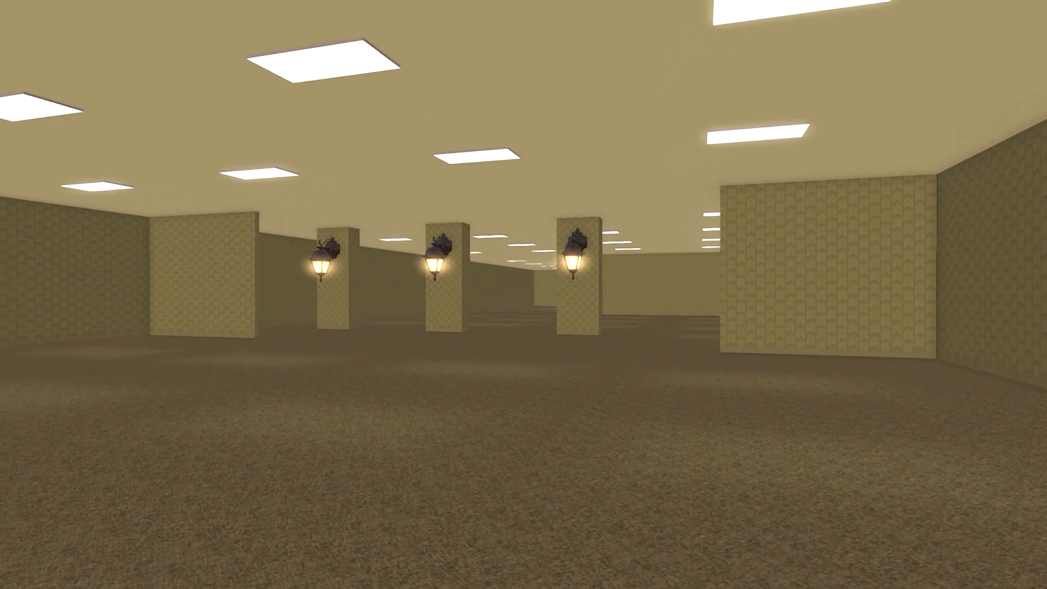
pyautogui.moveTo(523, 295)
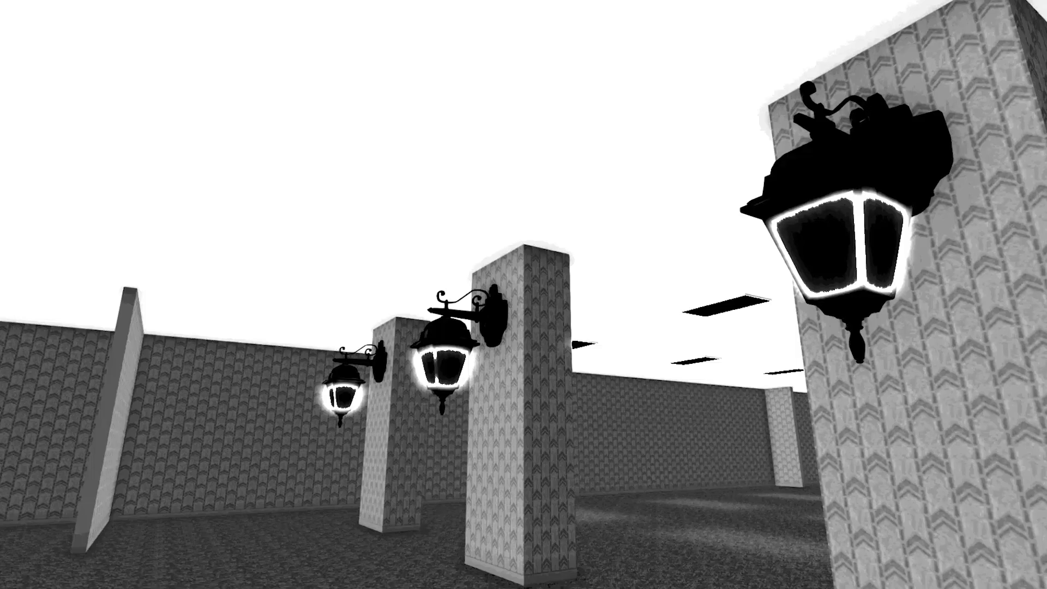
pyautogui.moveTo(524, 295)
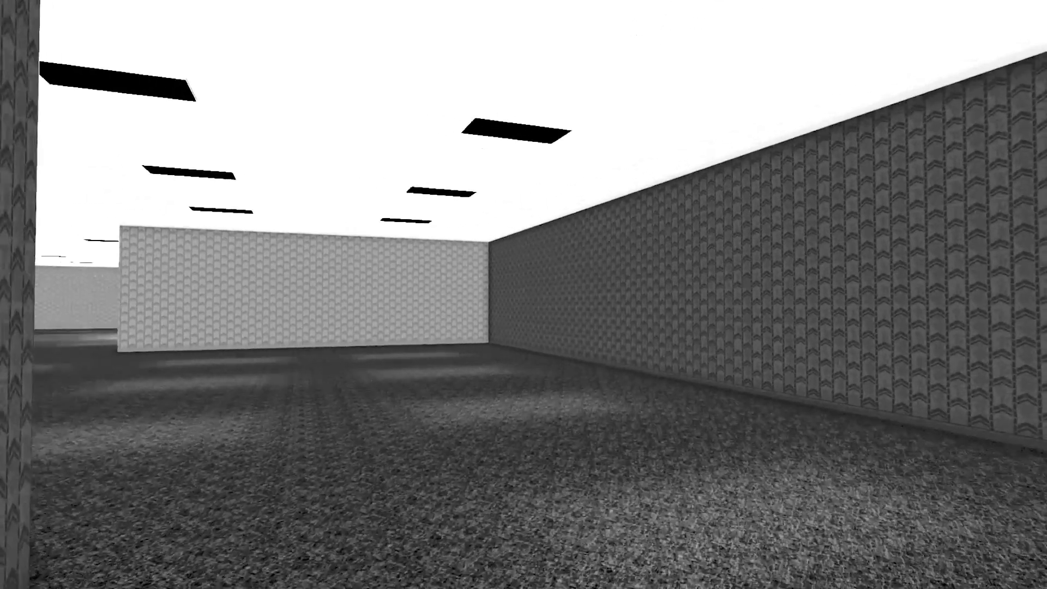
pyautogui.moveTo(523, 294)
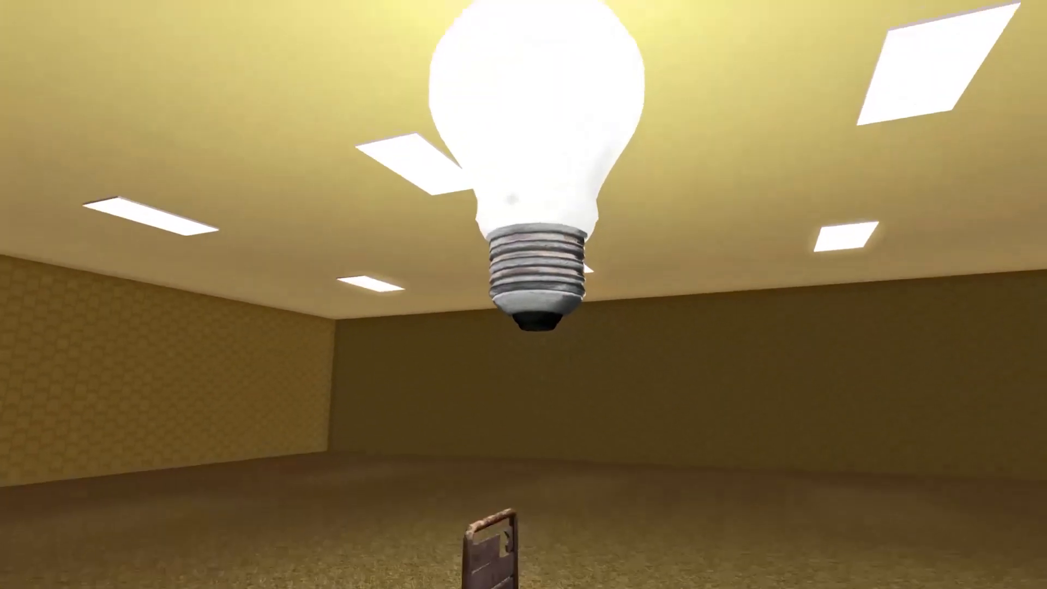
pyautogui.moveTo(524, 295)
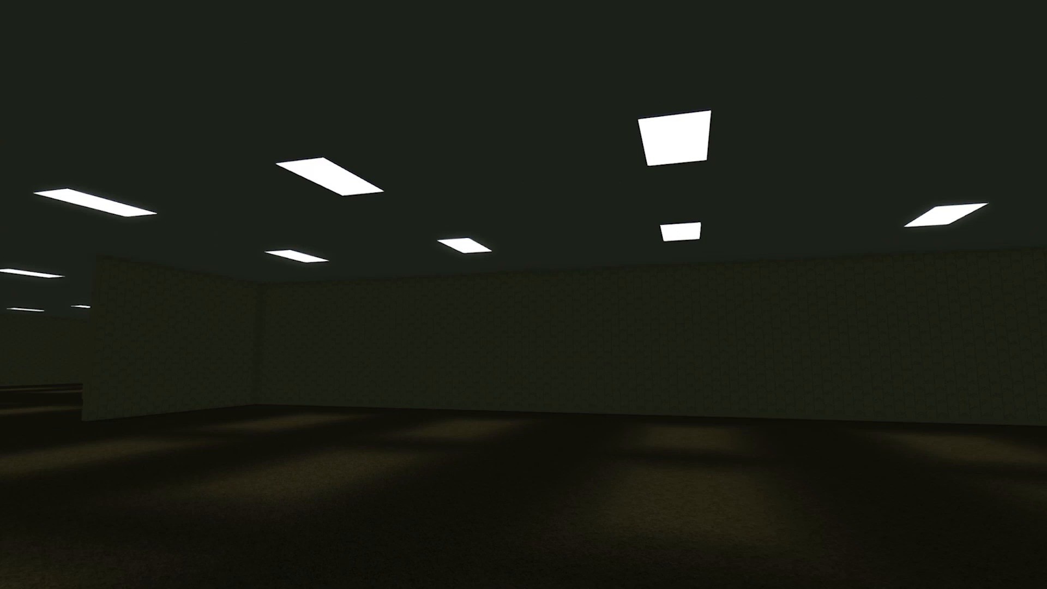
pyautogui.moveTo(523, 294)
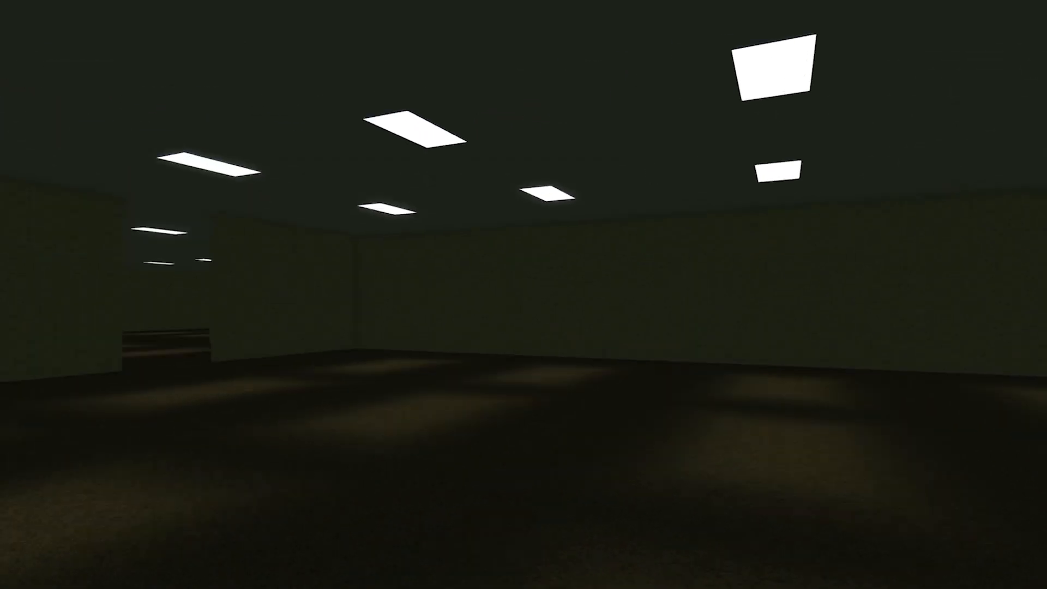
pyautogui.moveTo(523, 295)
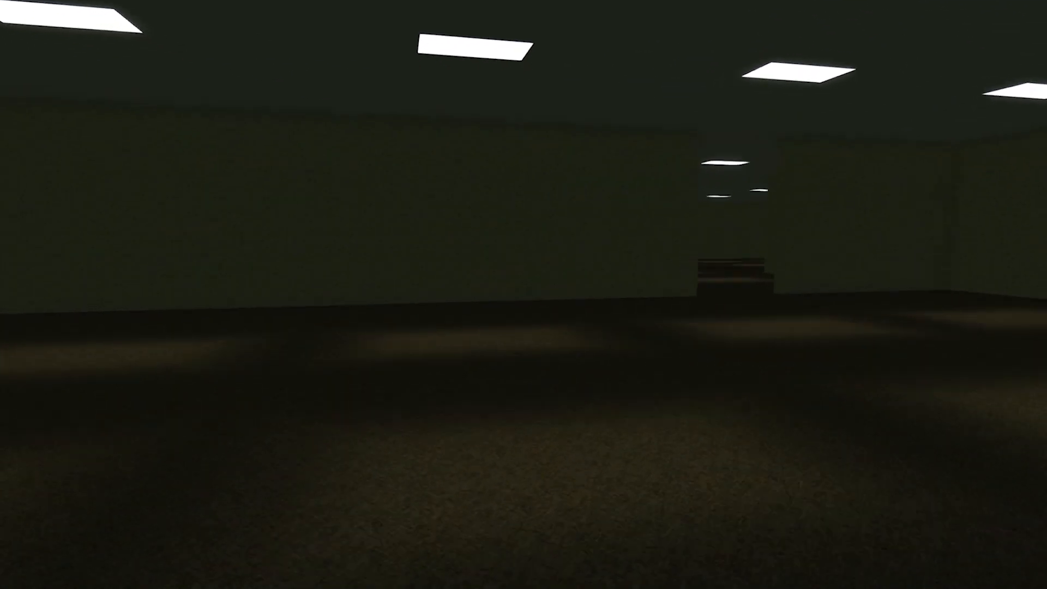
pyautogui.moveTo(524, 295)
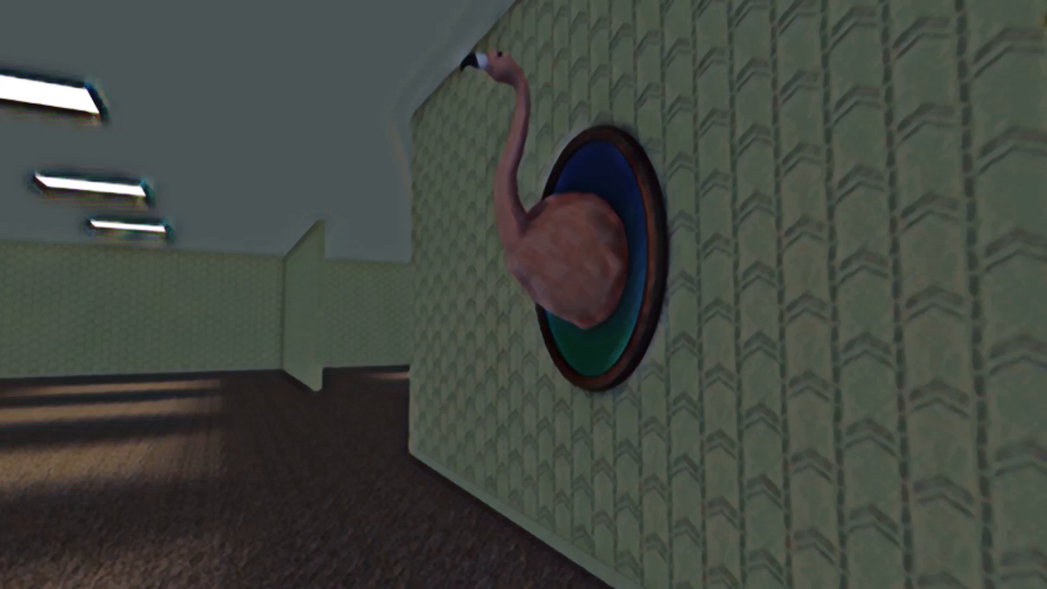
pyautogui.moveTo(523, 295)
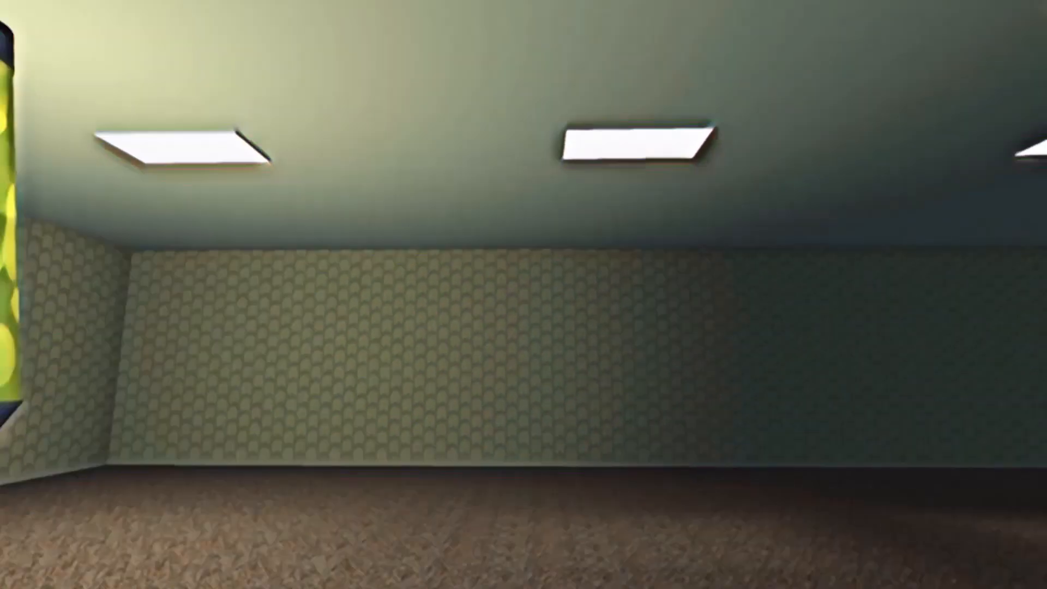
pyautogui.moveTo(523, 294)
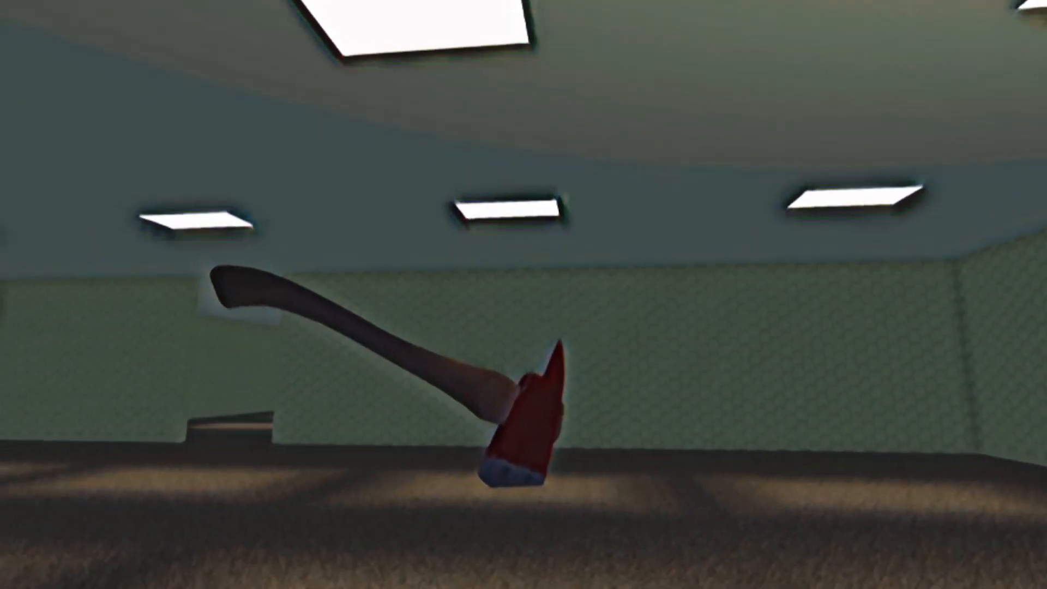
pyautogui.moveTo(523, 294)
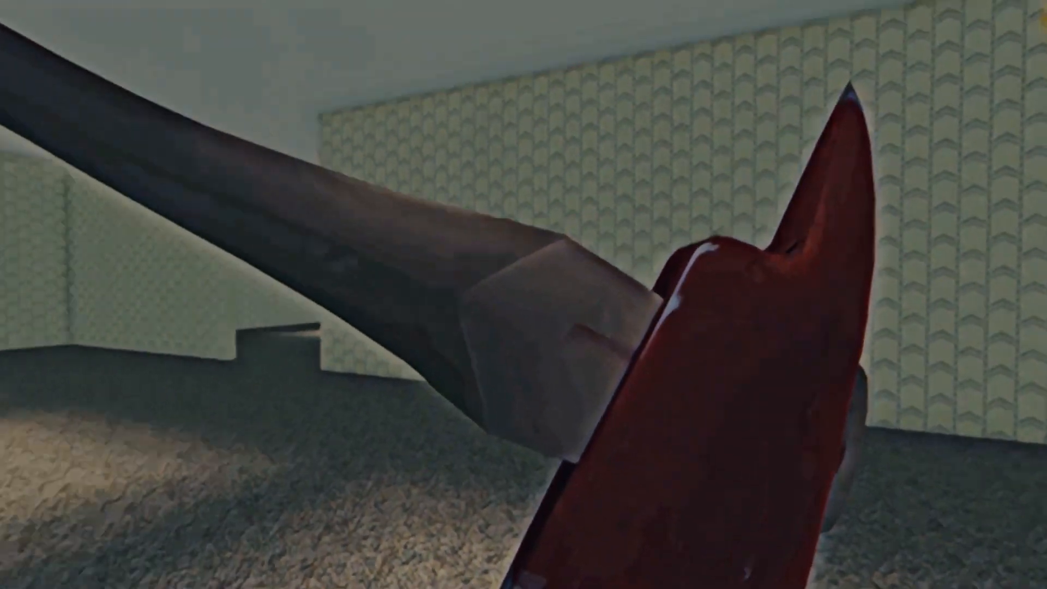
pyautogui.moveTo(524, 294)
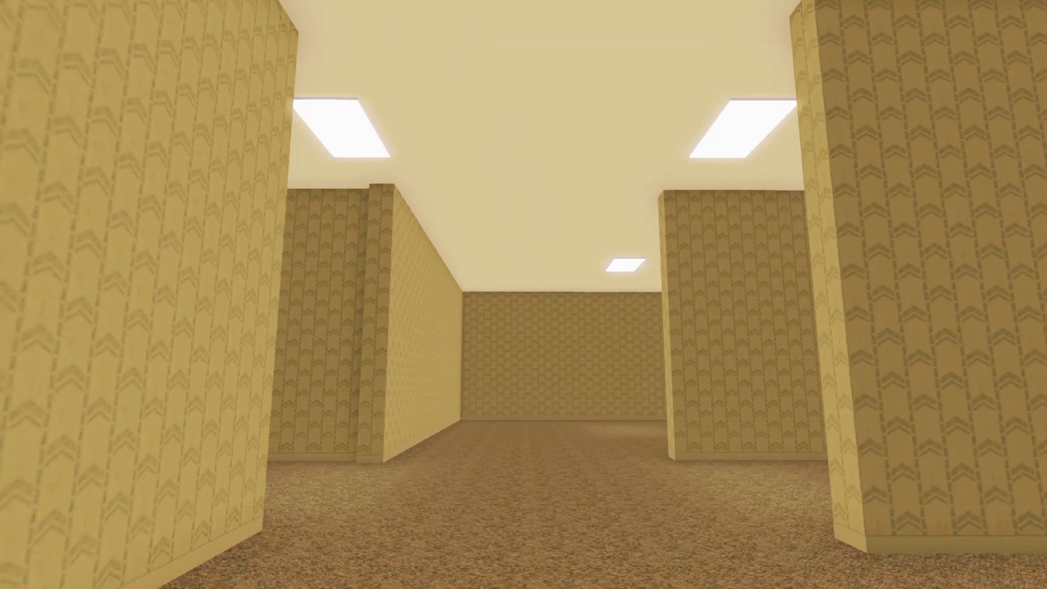
pyautogui.press('w')
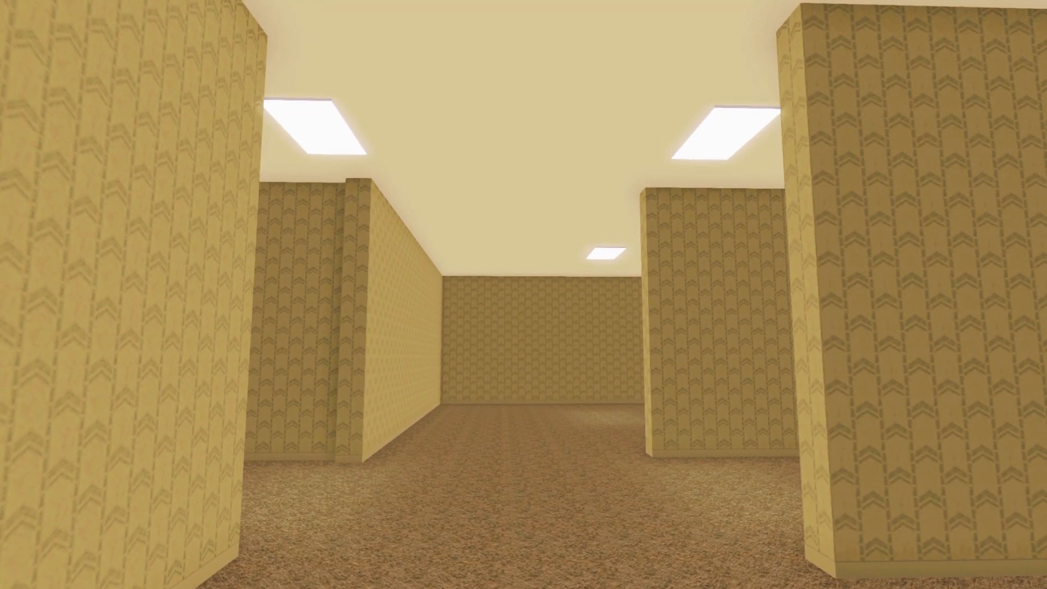